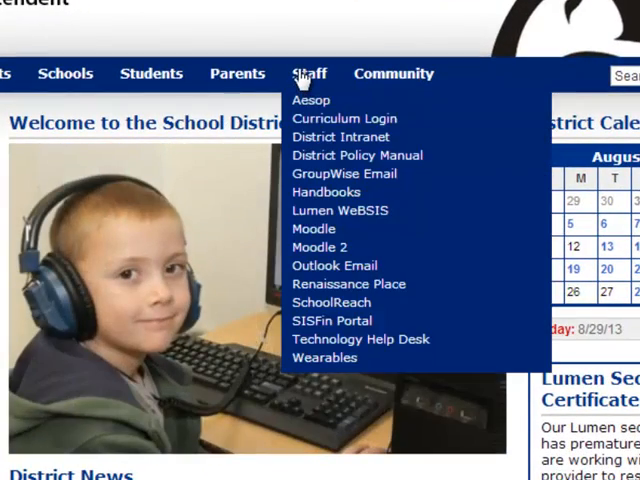
{"action": "mouse_move", "coordinate": [343, 118]}
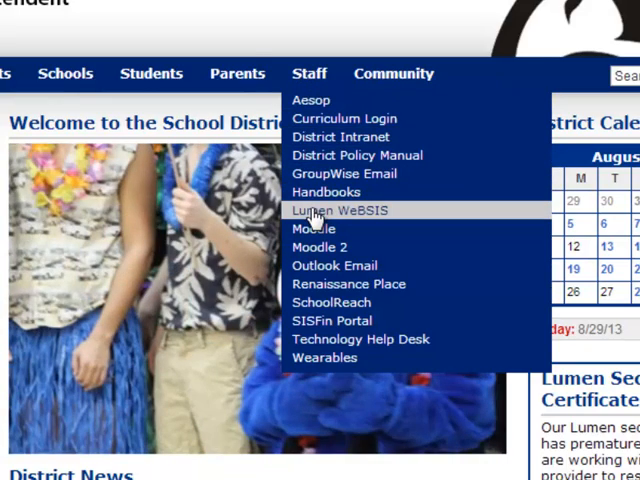
Step: Choose Lumen WeBSIS from the district site's Staff menu to reach the sign-in page
{"action": "left_click", "coordinate": [333, 210]}
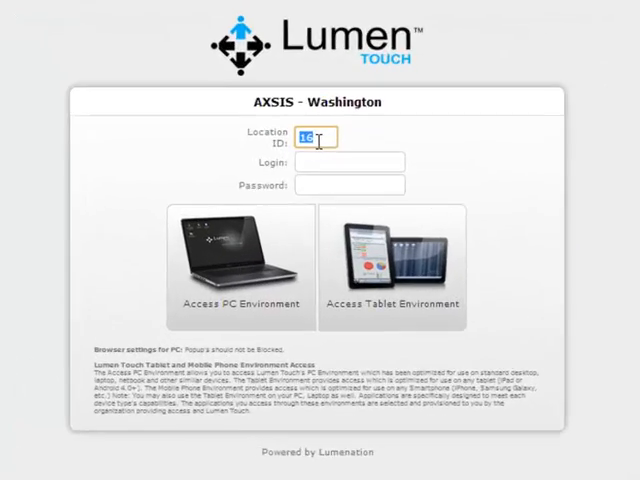
{"action": "left_click", "coordinate": [360, 120]}
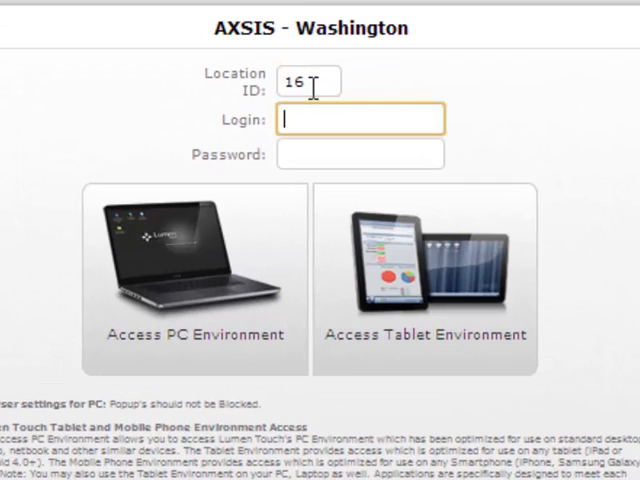
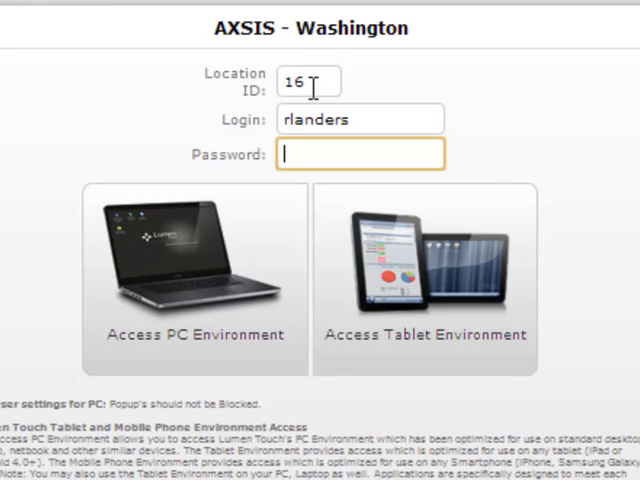
{"action": "type", "text": "password"}
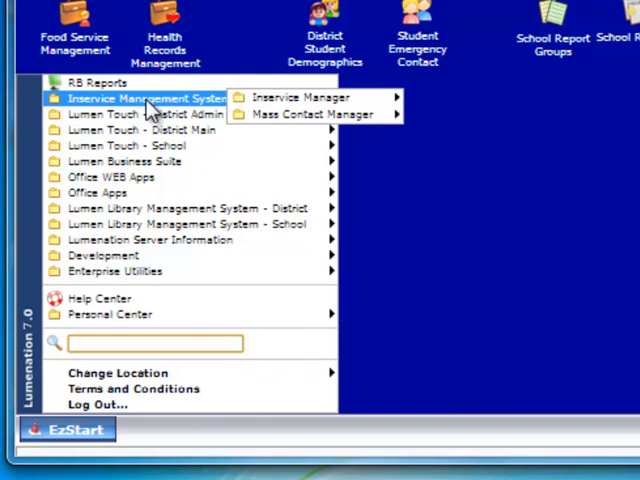
{"action": "mouse_move", "coordinate": [300, 97]}
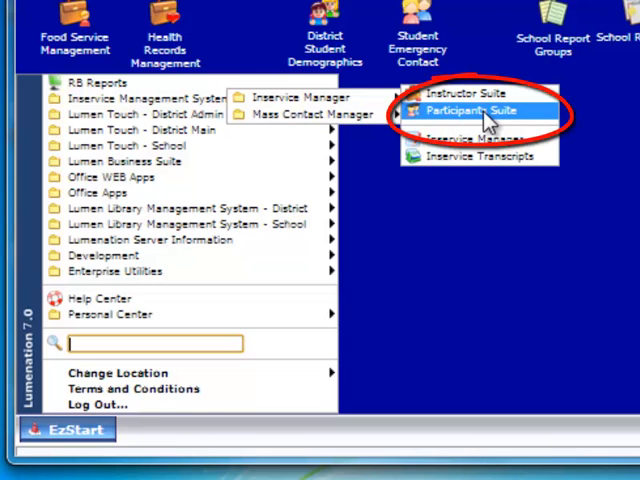
Step: Open Participants Suite from EzStart's Inservice Manager
{"action": "left_click", "coordinate": [475, 110]}
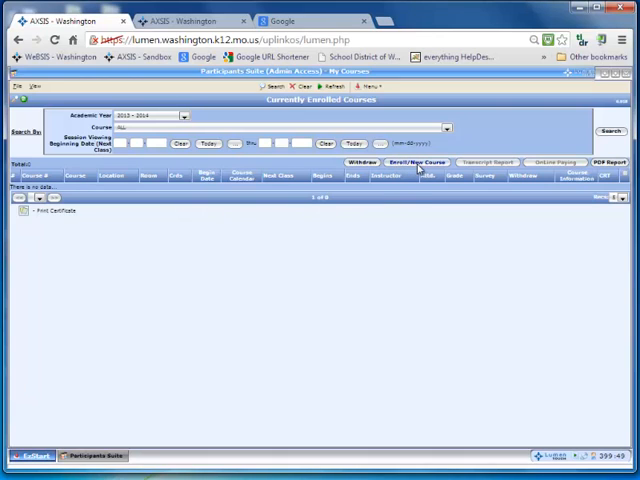
Step: Start a new enrollment with Enroll/New Course from the empty course list
{"action": "left_click", "coordinate": [414, 162]}
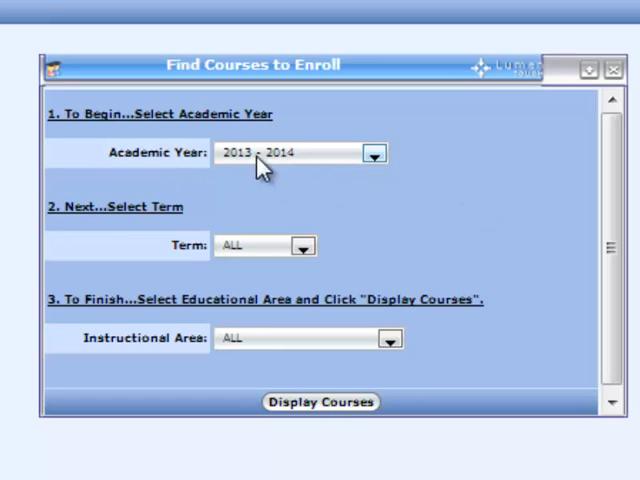
{"action": "mouse_move", "coordinate": [315, 162]}
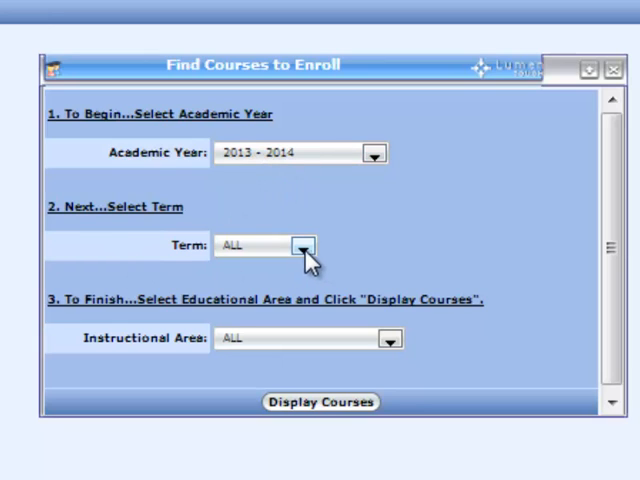
Step: Display 2013-2014 courses for the September term with Instructional Area left at ALL
{"action": "left_click", "coordinate": [299, 246]}
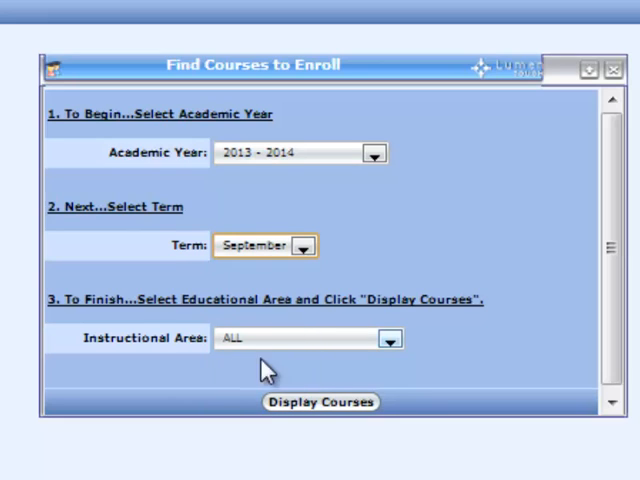
{"action": "left_click", "coordinate": [389, 338]}
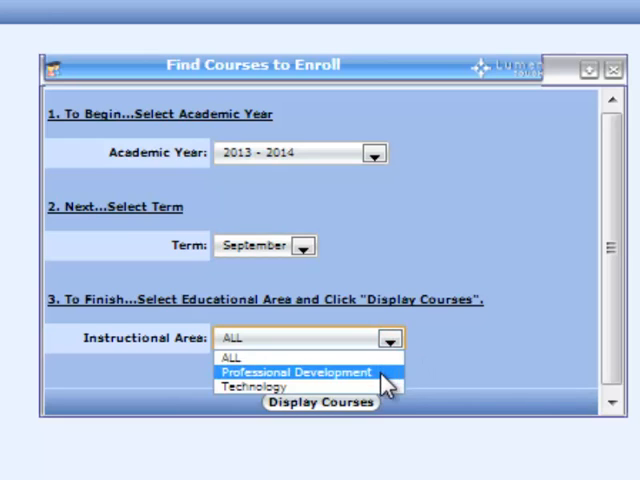
{"action": "mouse_move", "coordinate": [240, 360]}
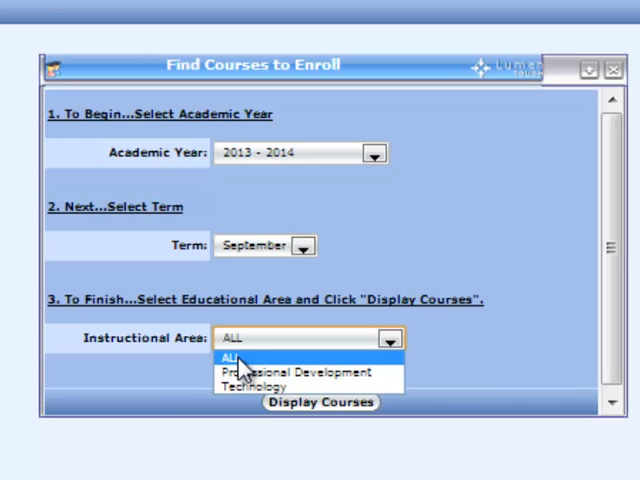
{"action": "mouse_move", "coordinate": [250, 370]}
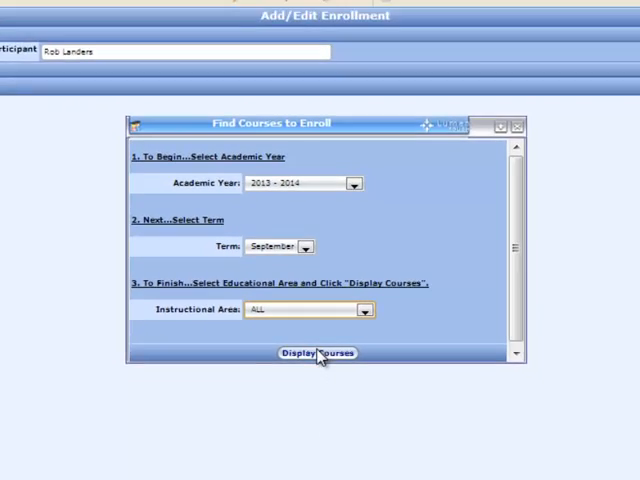
{"action": "left_click", "coordinate": [315, 353]}
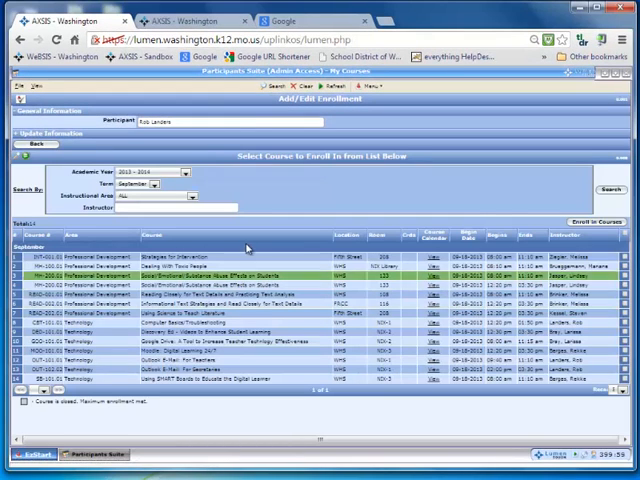
{"action": "mouse_move", "coordinate": [178, 285]}
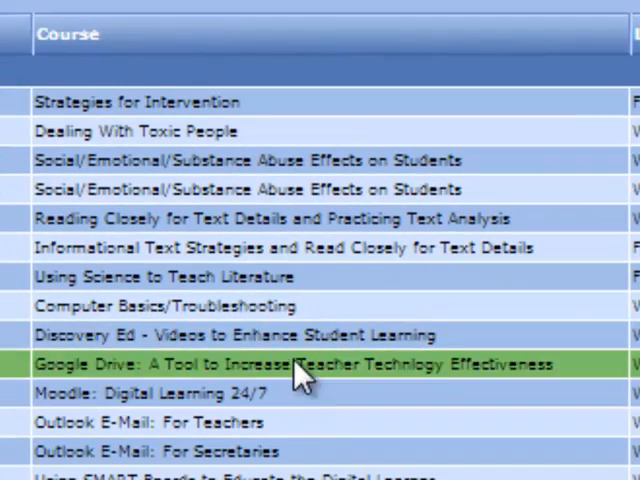
{"action": "mouse_move", "coordinate": [310, 335]}
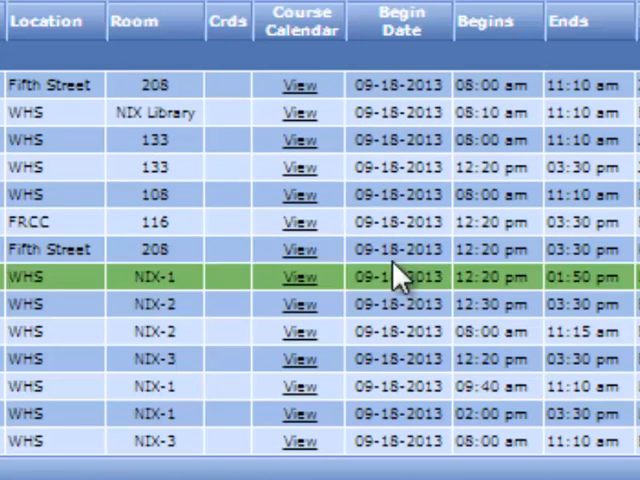
{"action": "mouse_move", "coordinate": [400, 195]}
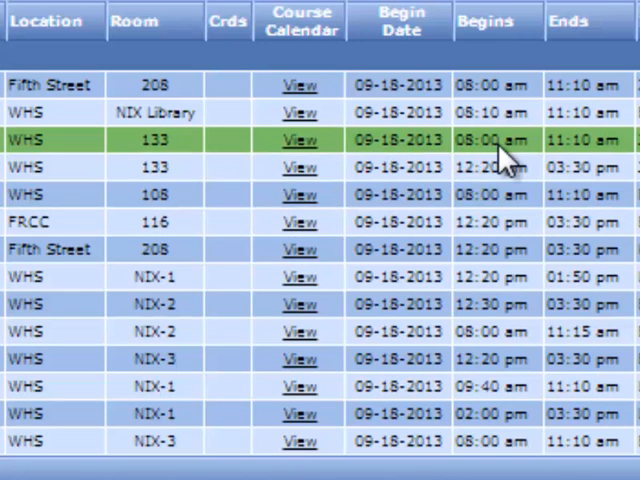
Step: Scroll the September course list sideways to compare locations, rooms and times
{"action": "scroll", "scroll_direction": "right", "scroll_amount": 3}
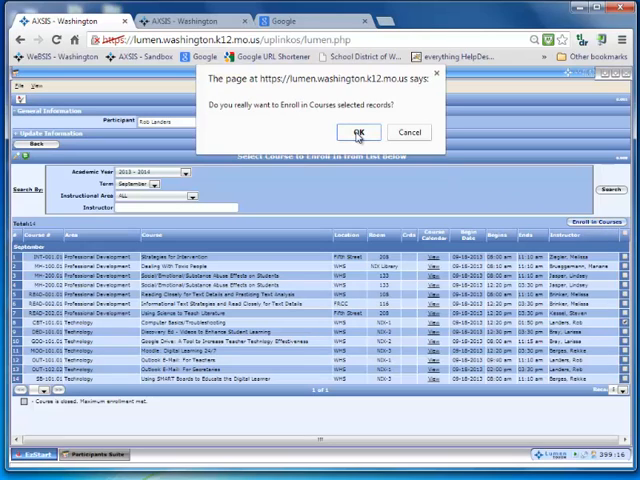
Step: Confirm the enrollment in Computer Basics/Troubleshooting with OK
{"action": "left_click", "coordinate": [359, 132]}
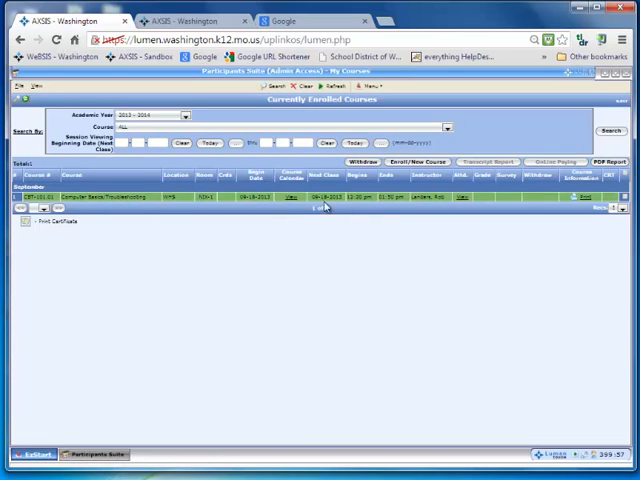
{"action": "mouse_move", "coordinate": [540, 201]}
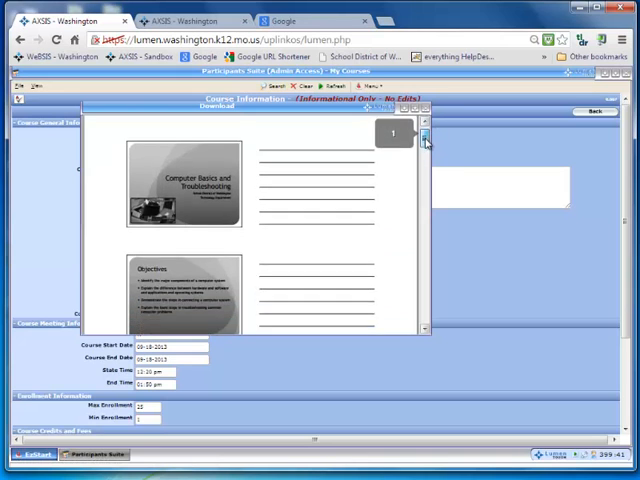
{"action": "scroll", "scroll_direction": "down", "scroll_amount": 3}
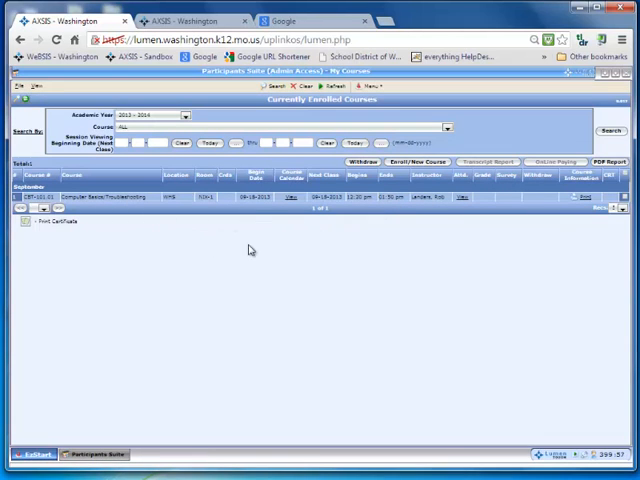
{"action": "mouse_move", "coordinate": [400, 249]}
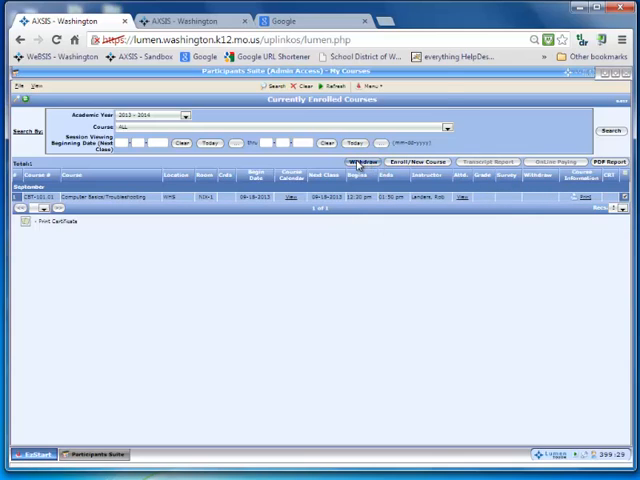
Step: Withdraw from Computer Basics/Troubleshooting and confirm the withdrawal
{"action": "left_click", "coordinate": [359, 162]}
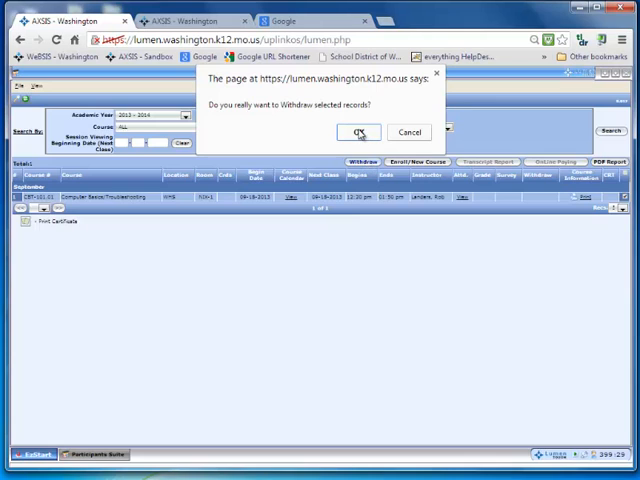
{"action": "left_click", "coordinate": [359, 132]}
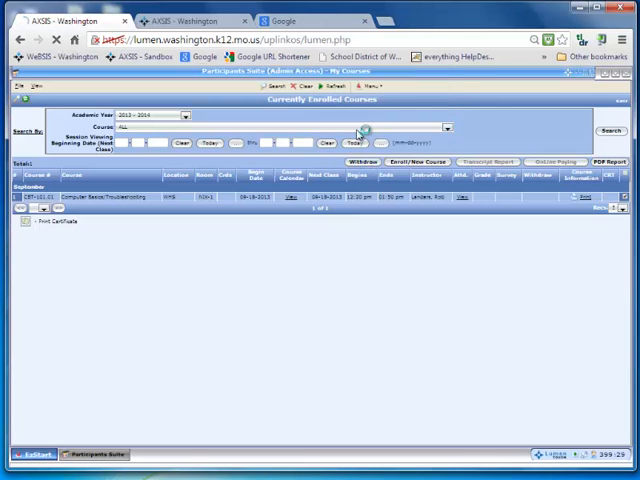
{"action": "left_click", "coordinate": [320, 143]}
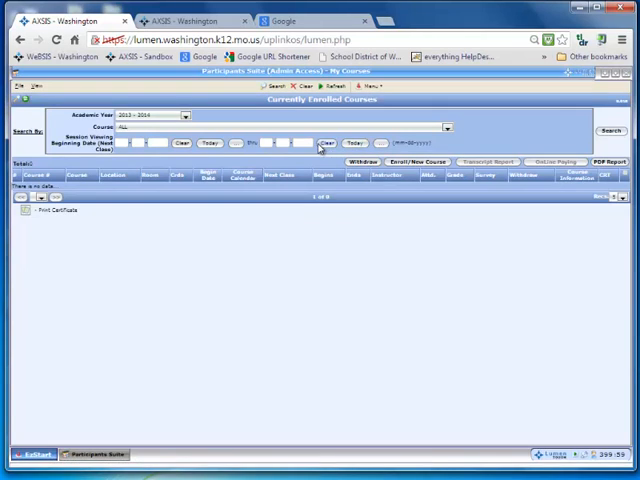
{"action": "mouse_move", "coordinate": [594, 281]}
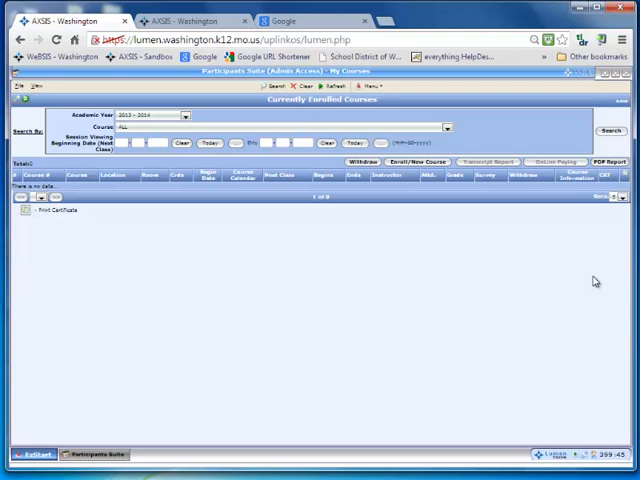
{"action": "mouse_move", "coordinate": [595, 282]}
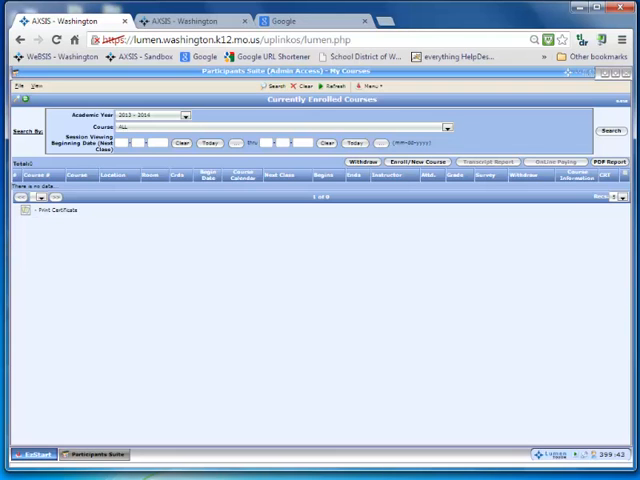